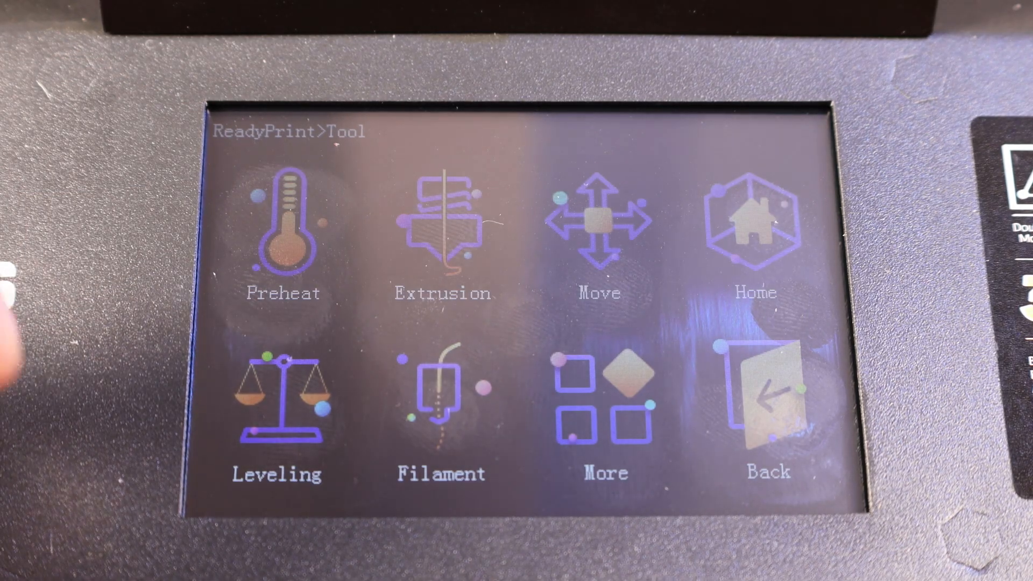
Open the Print file chooser listing the storage folders (1.g–4.g, Gcode)
click(277, 396)
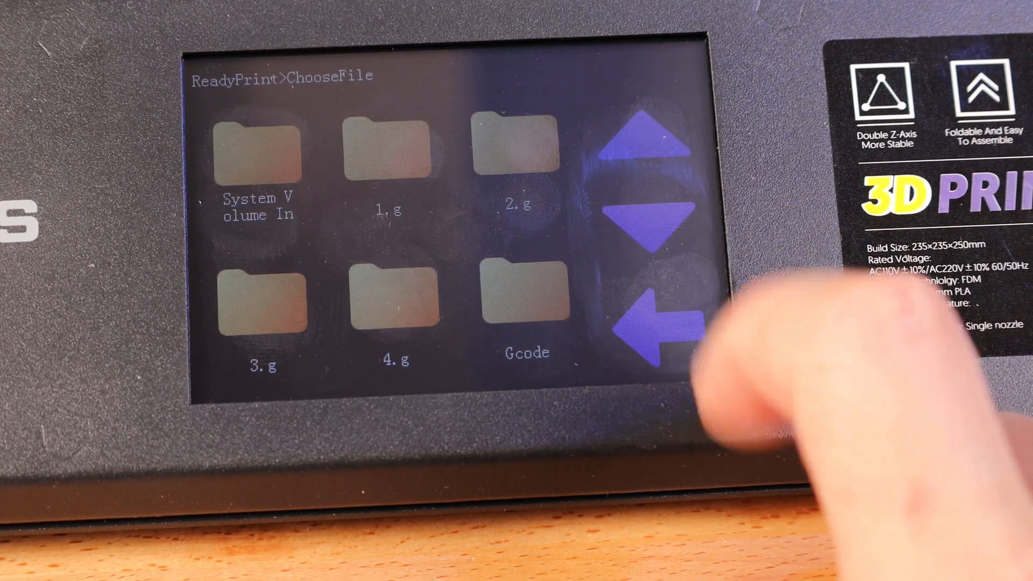
Start printing Test_model.gcode from the Gcode folder
click(258, 152)
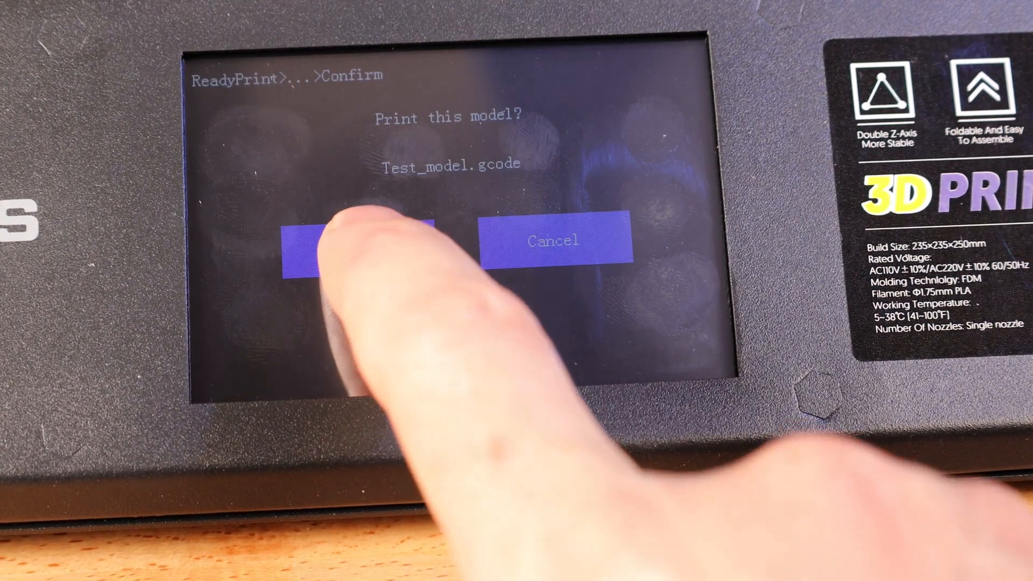
click(352, 239)
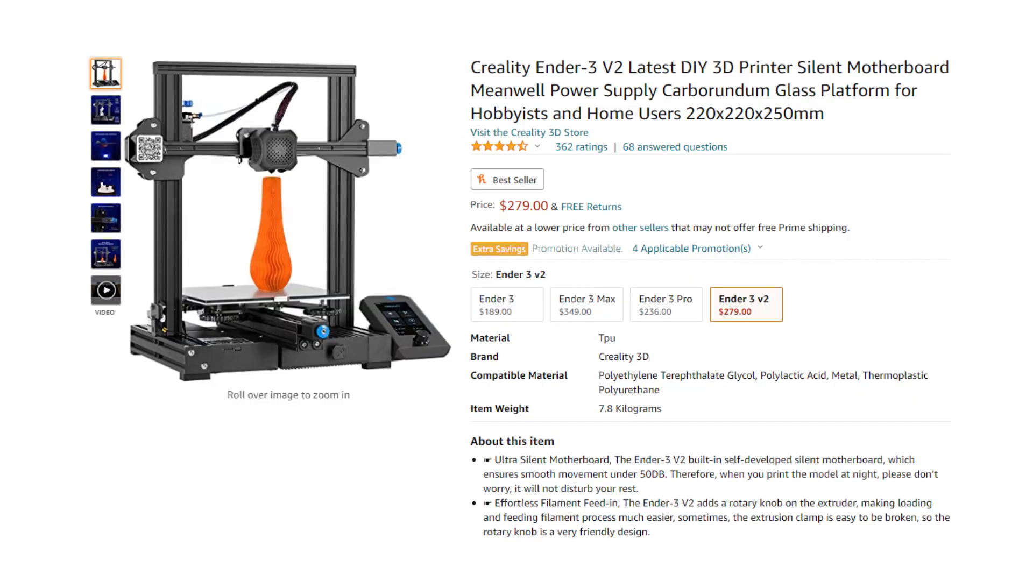
Switch to the $189 Ender 3 and scroll to the $75.99 BIGTREETECH SKR Mini E3 V2.0
click(105, 289)
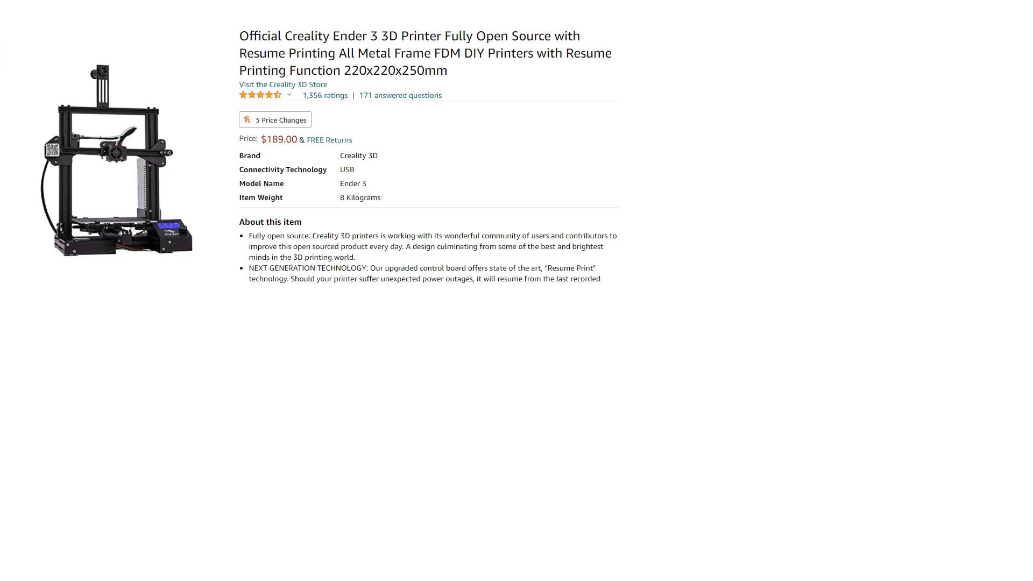
scroll(down, 3)
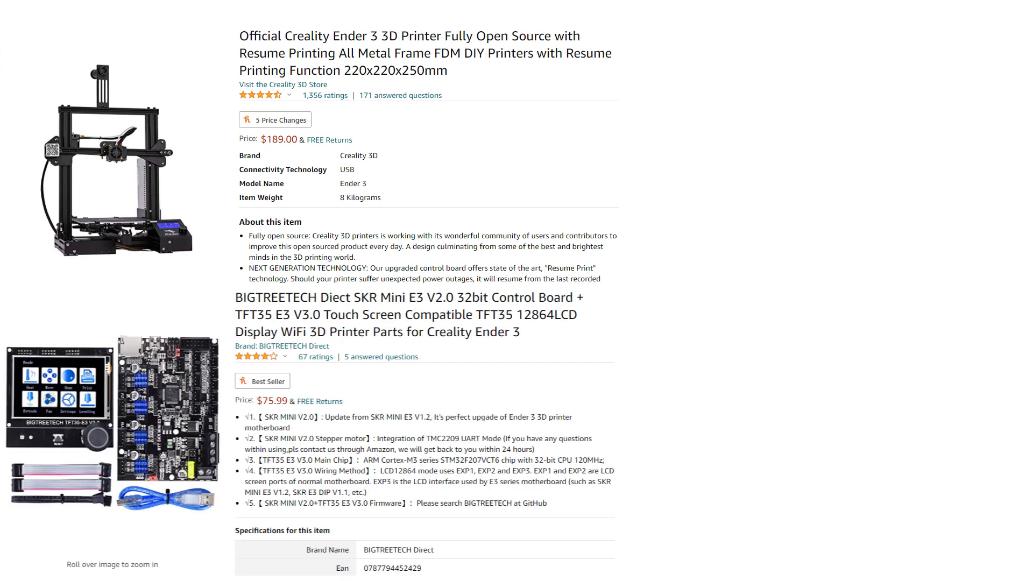